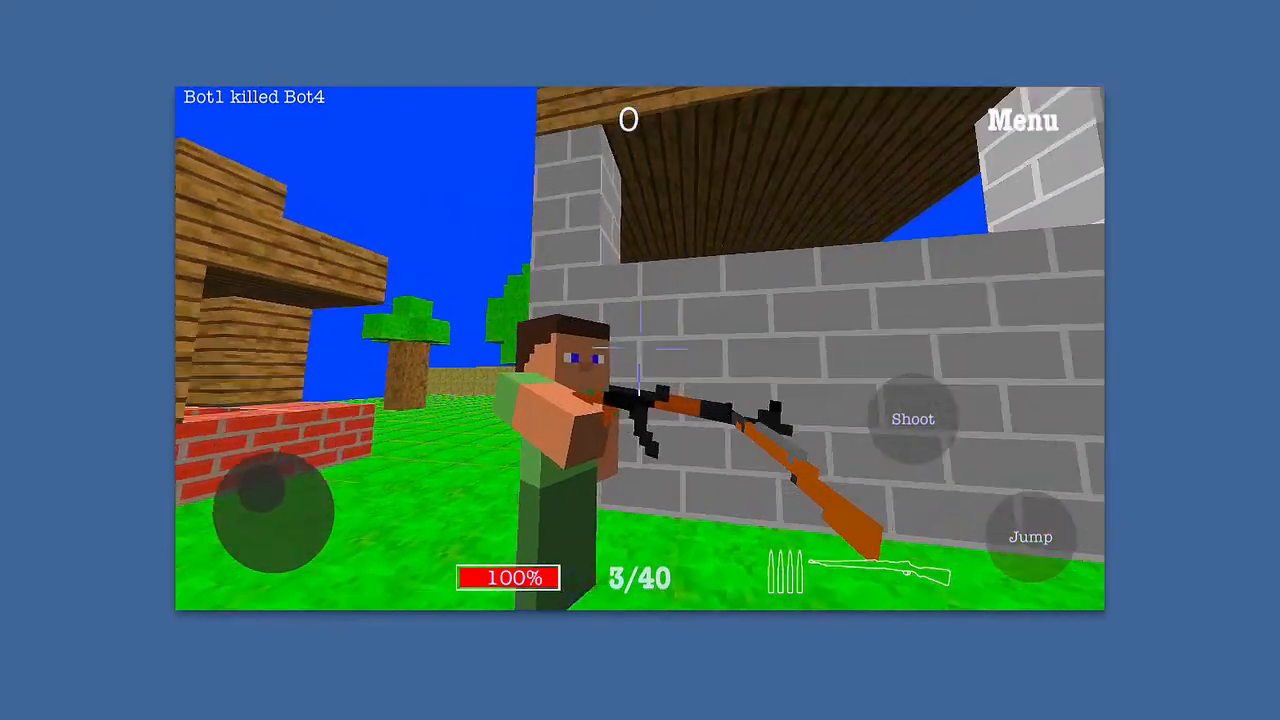
Shoot the bots ahead and near the red-roofed house to score the first kill
click(912, 418)
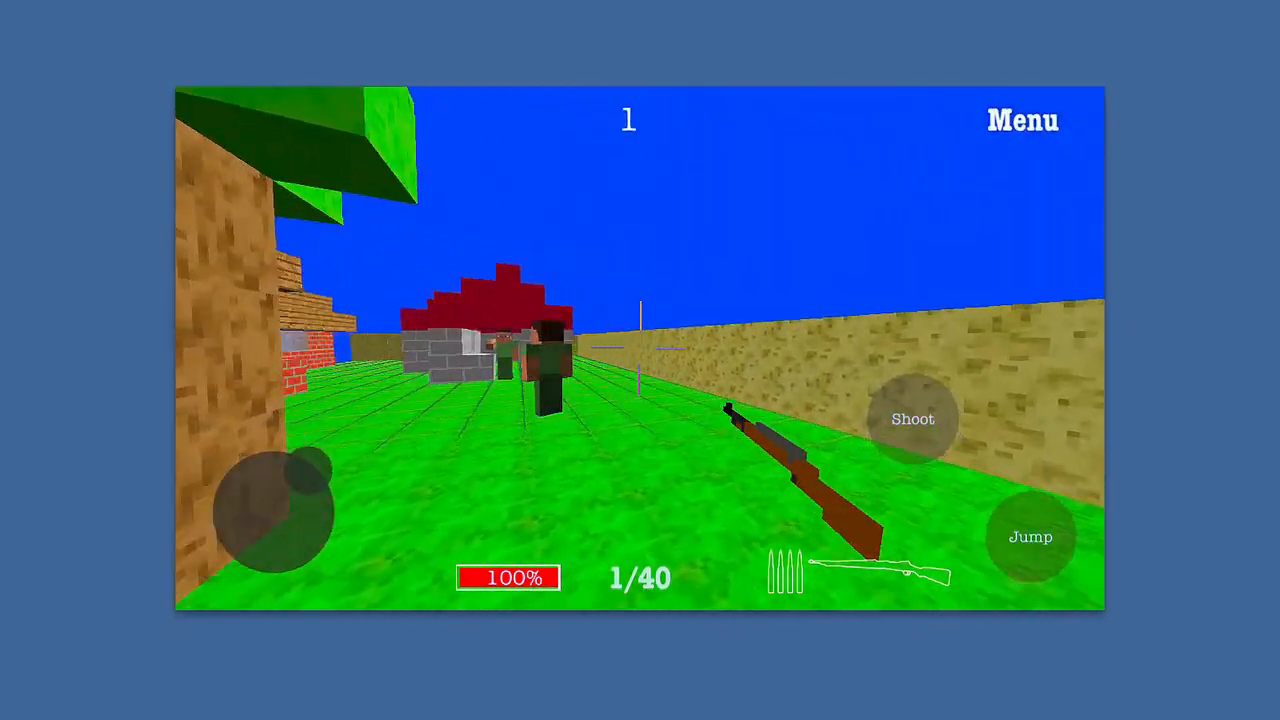
click(912, 419)
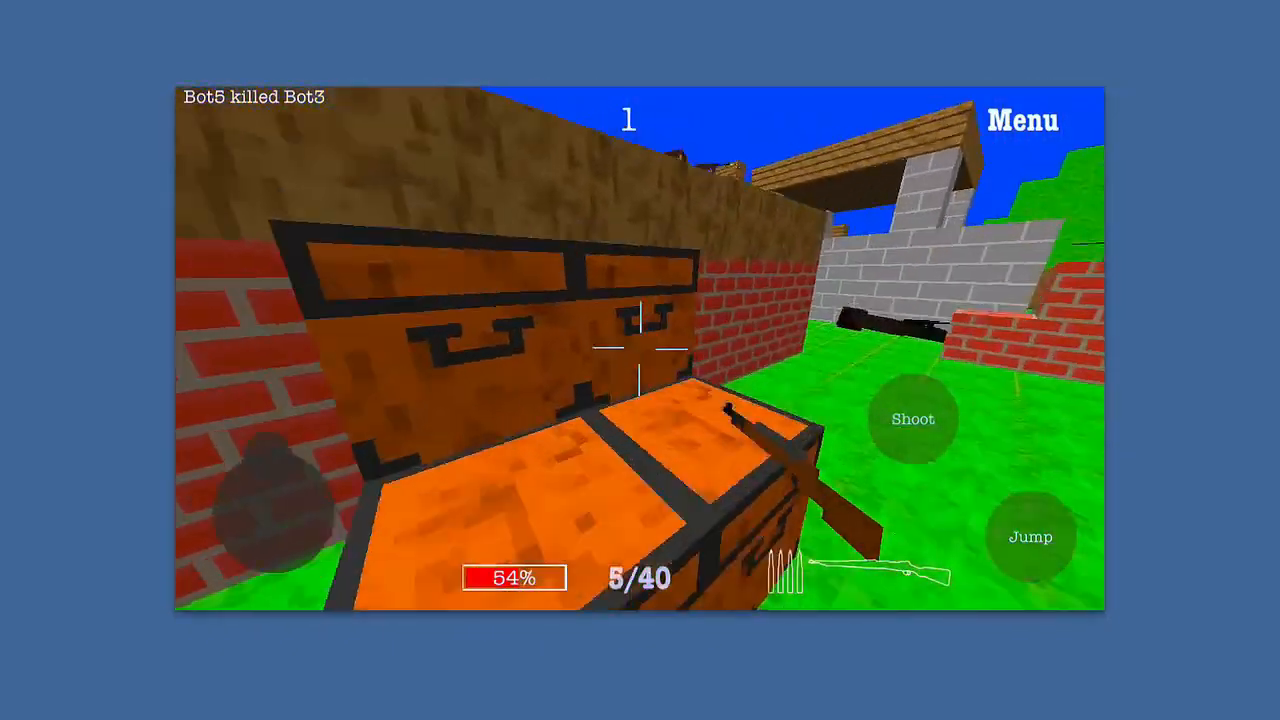
Fire at bots by the chest and down the grass corridor, then quit to the main menu
click(912, 418)
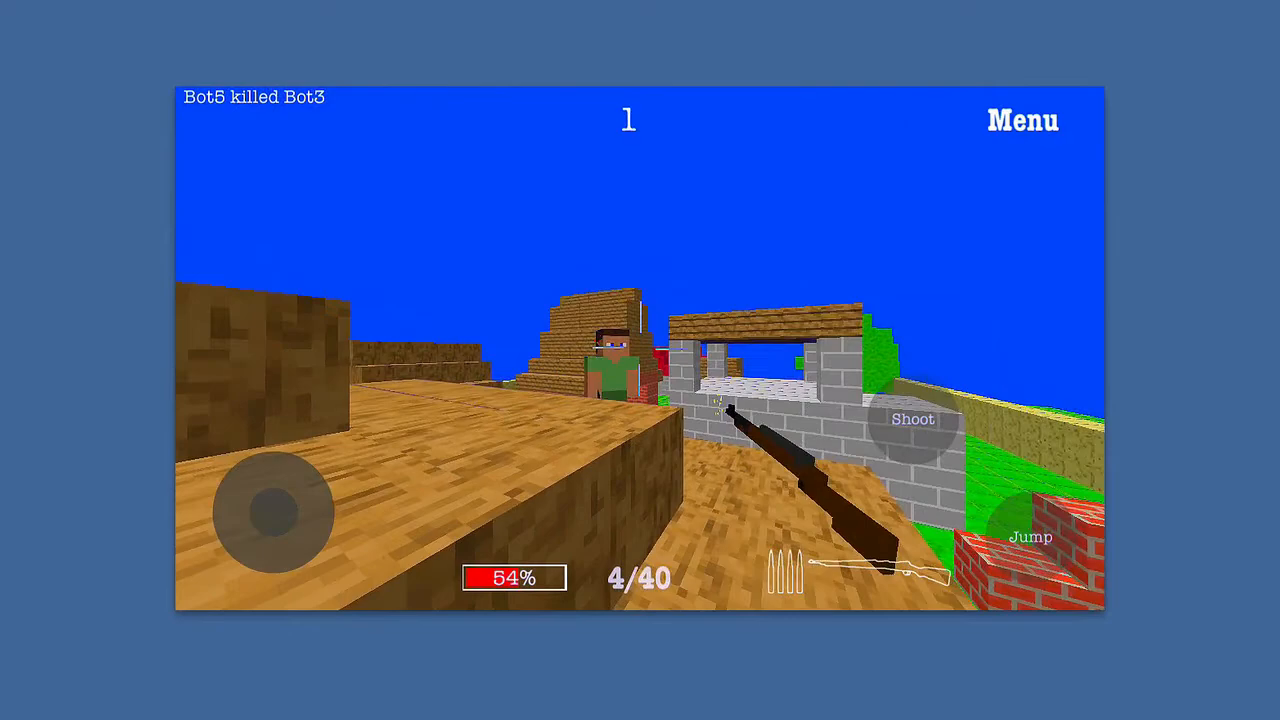
click(912, 419)
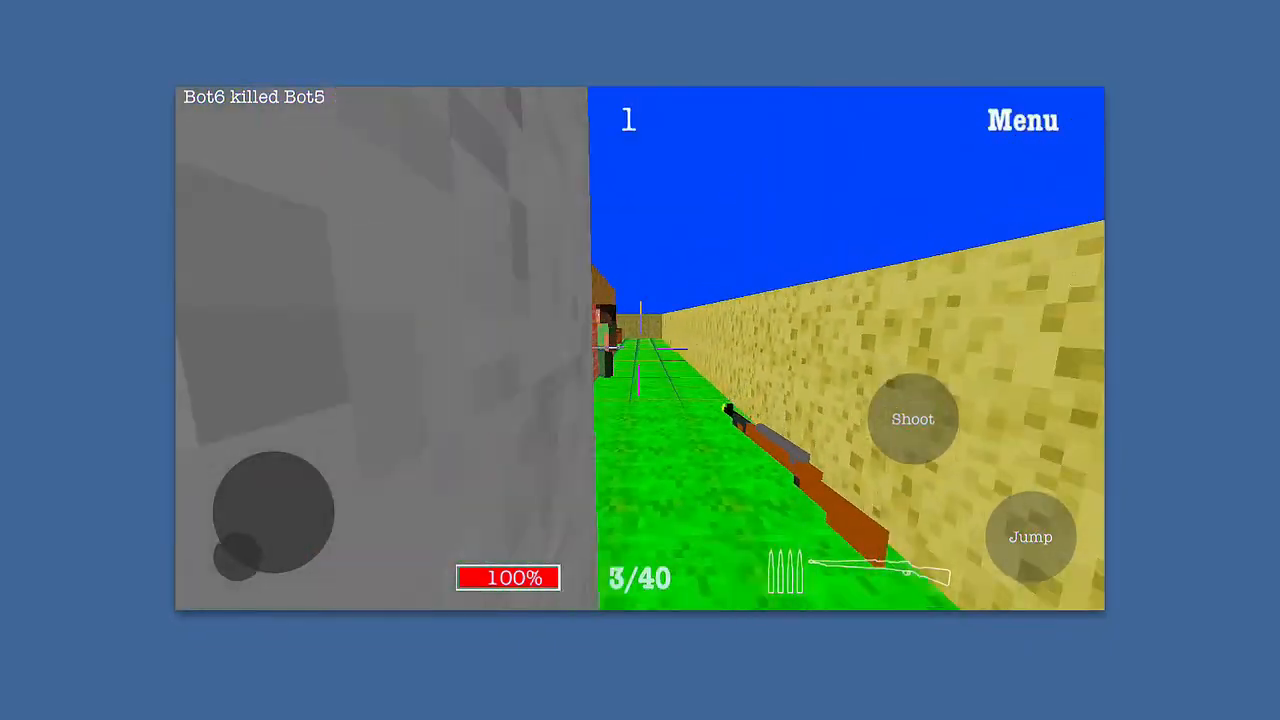
click(912, 418)
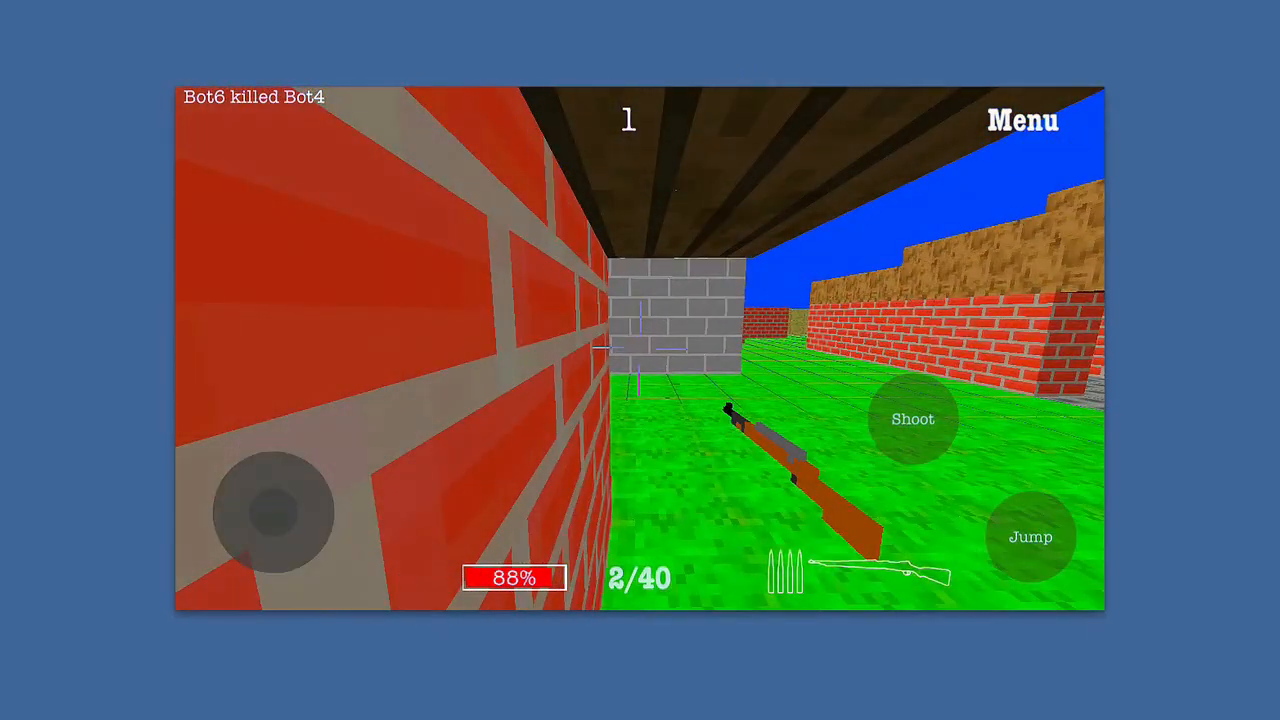
click(1022, 120)
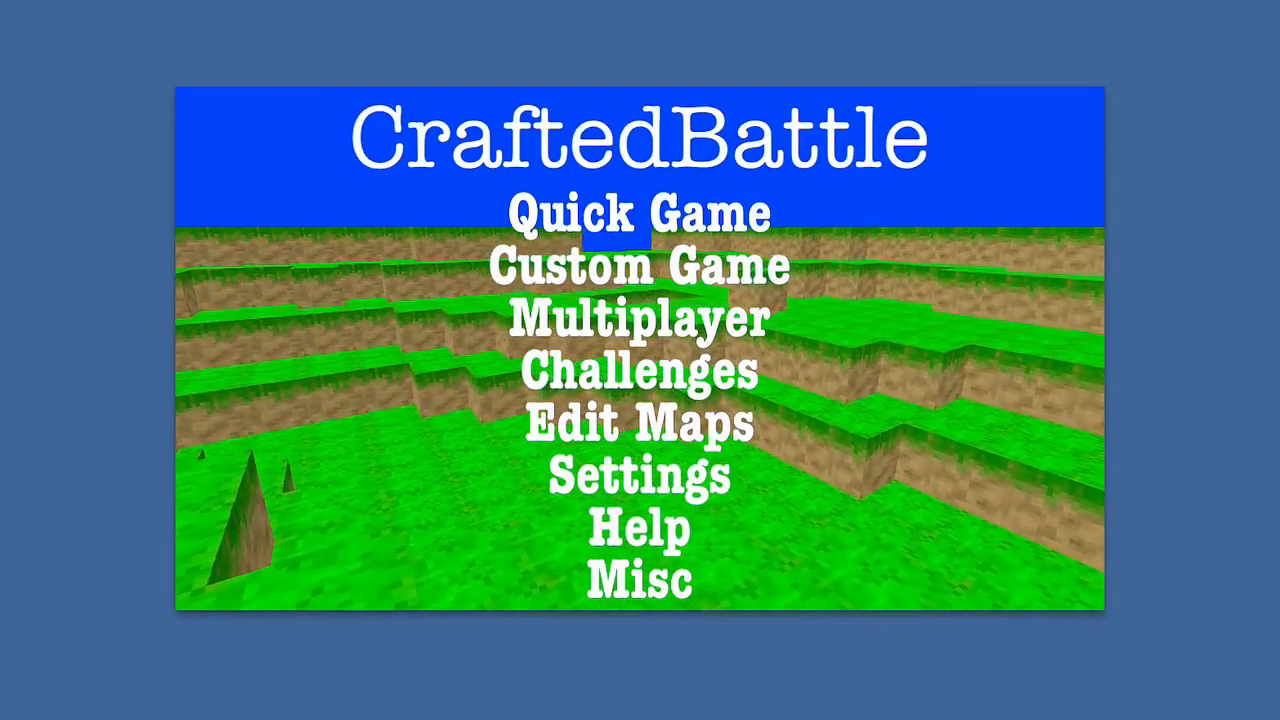
Visit Multiplayer, cancel the Game Center screen, and open Challenges to show Challenge 1
click(637, 318)
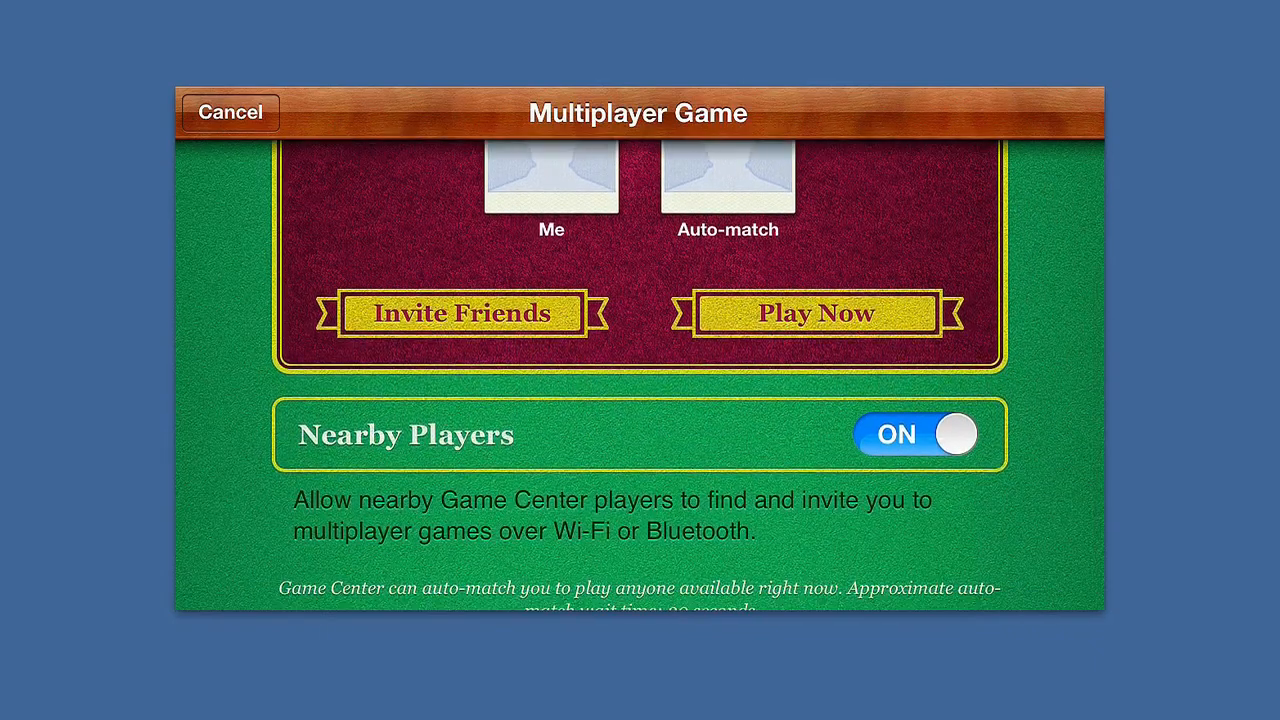
click(229, 112)
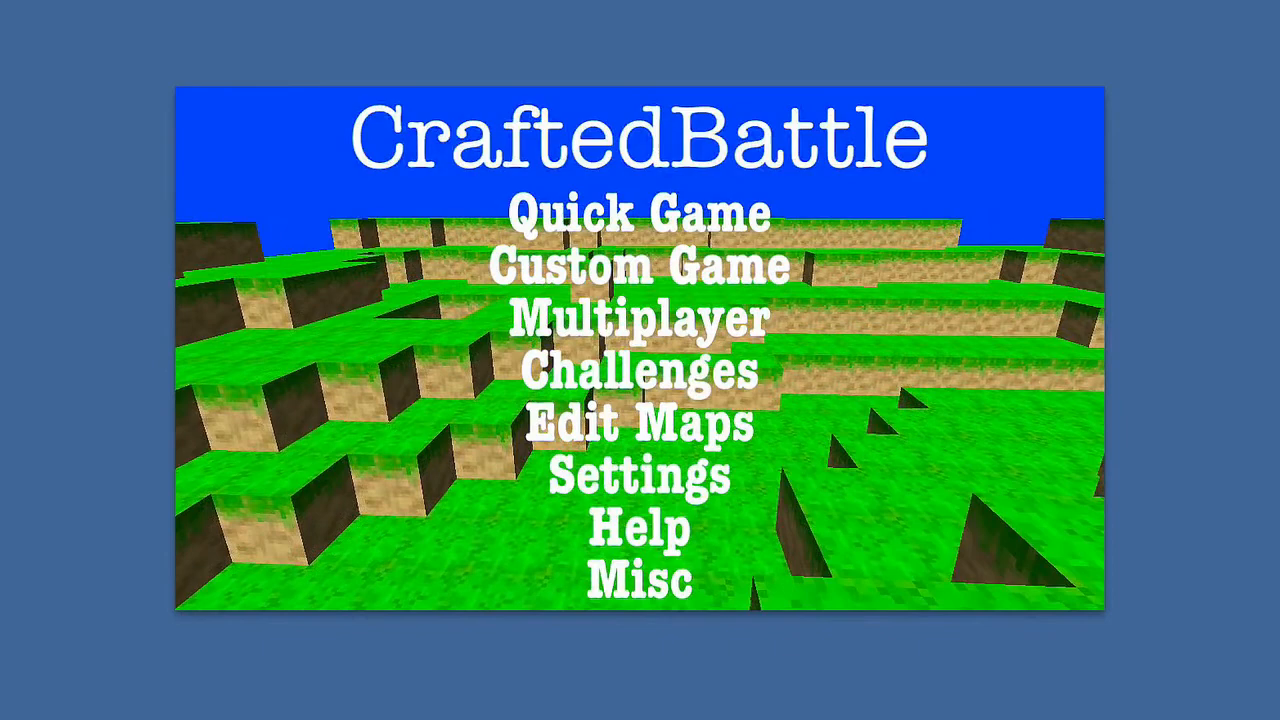
click(637, 371)
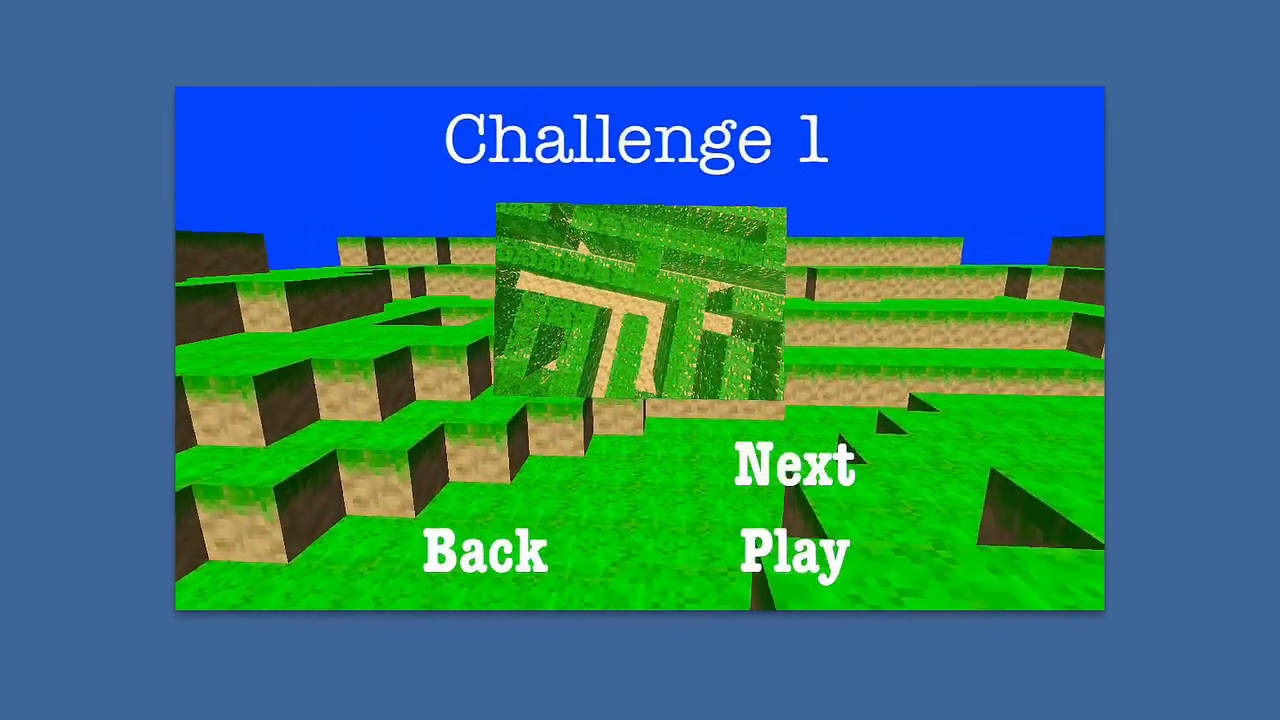
Play Challenge 1's maze along the sand path, then quit to the main menu
click(486, 552)
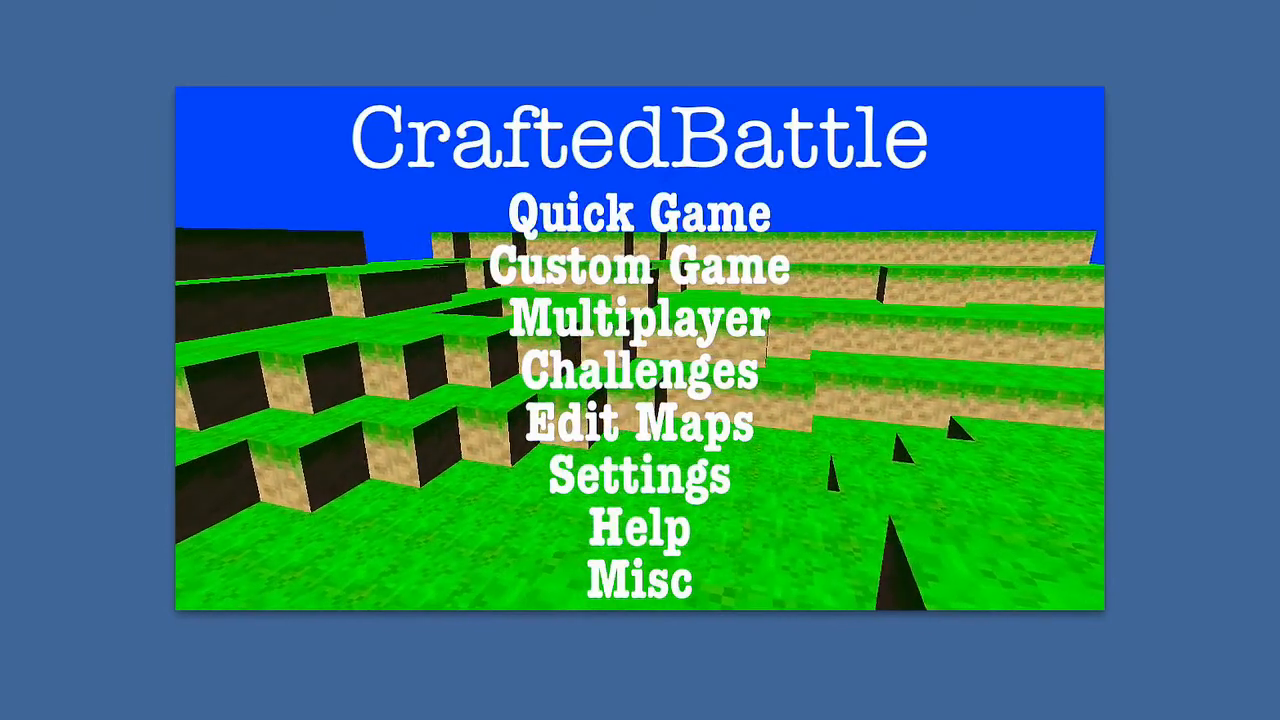
click(638, 422)
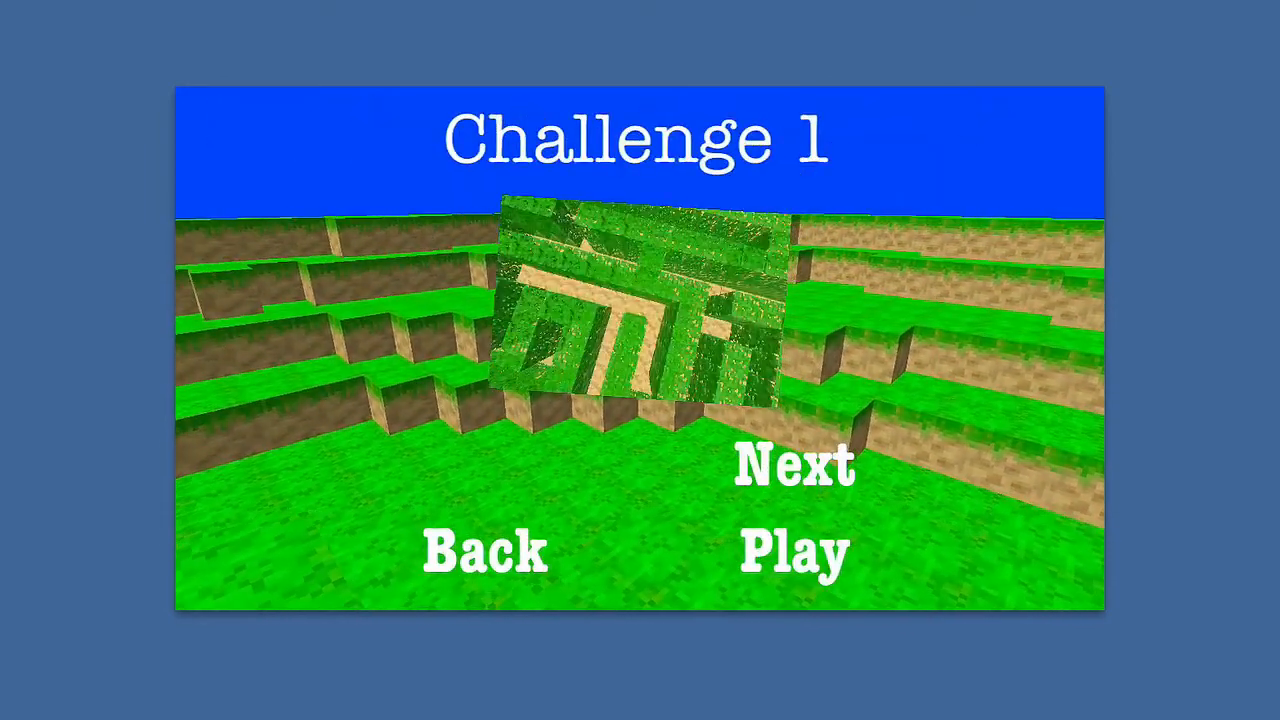
click(793, 551)
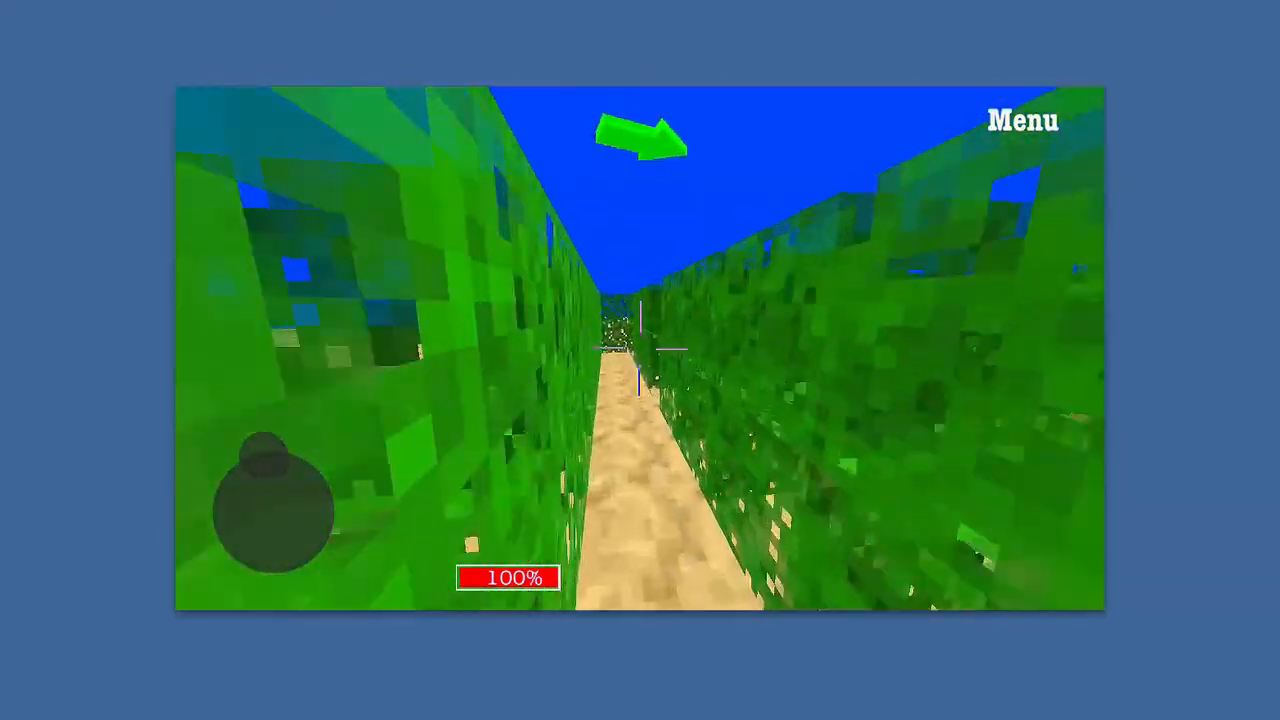
click(1022, 120)
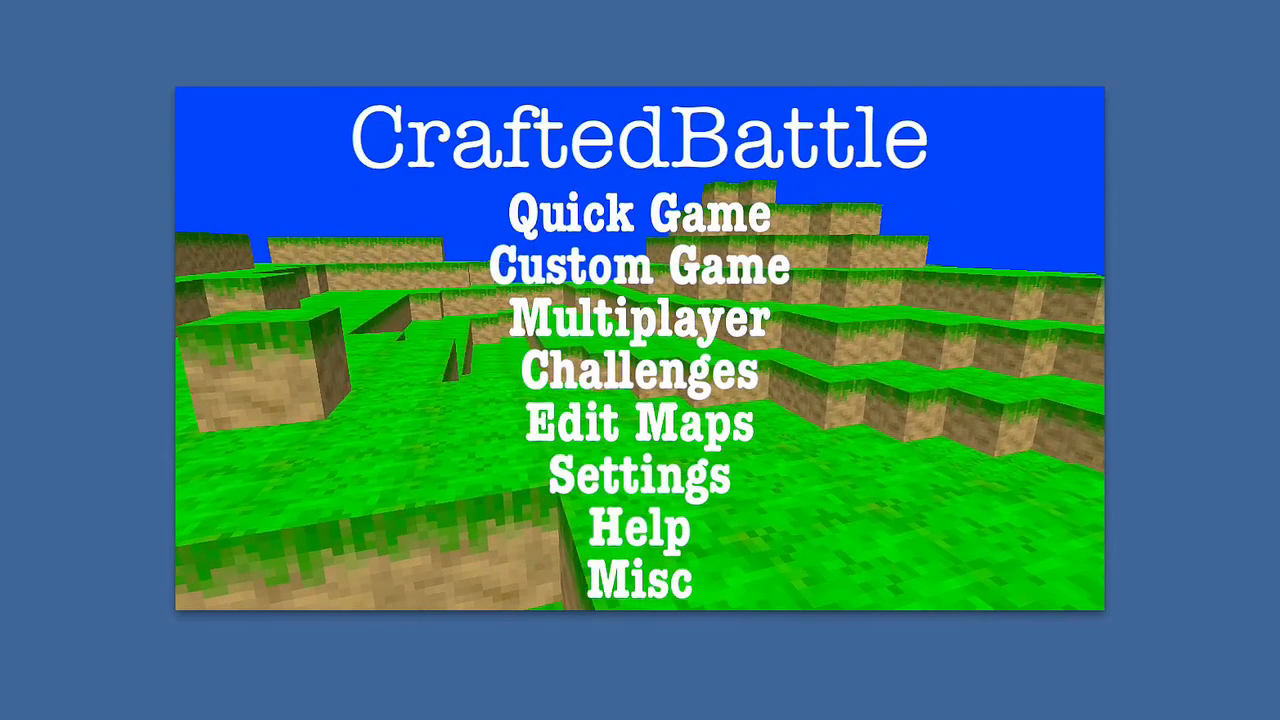
Open the Bridge map in Edit Maps and place a block on the road
click(637, 423)
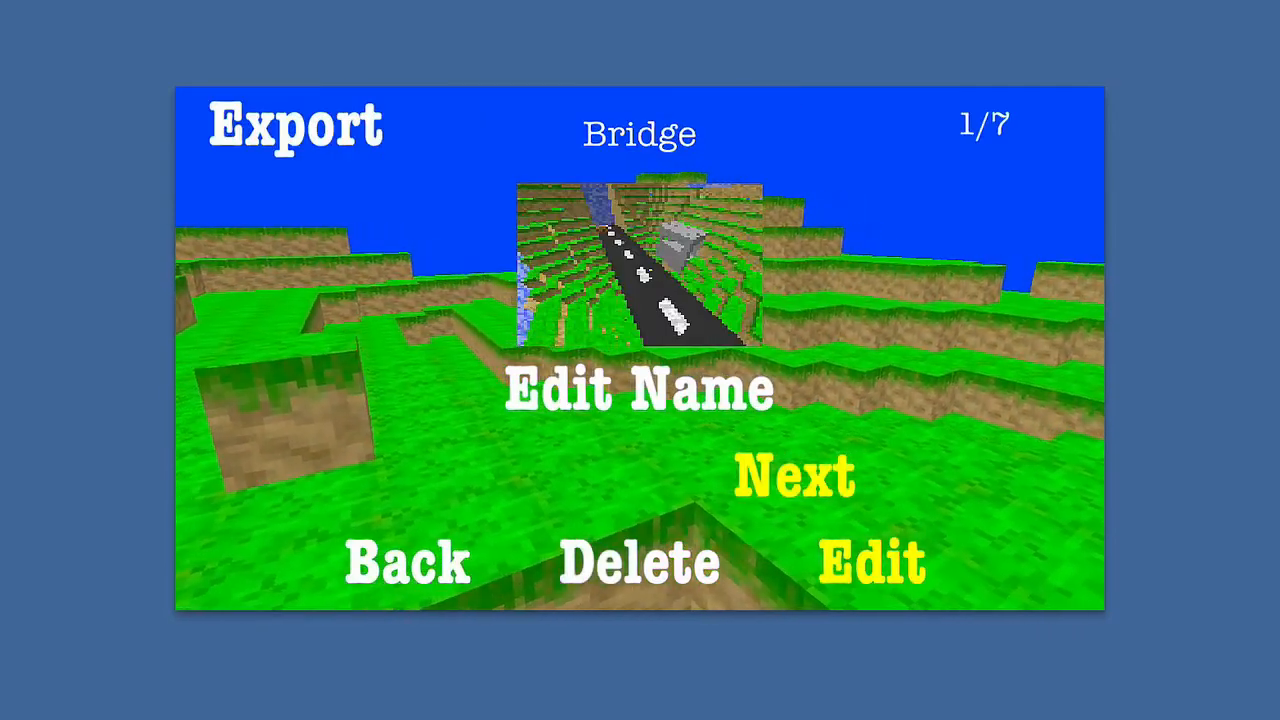
click(870, 562)
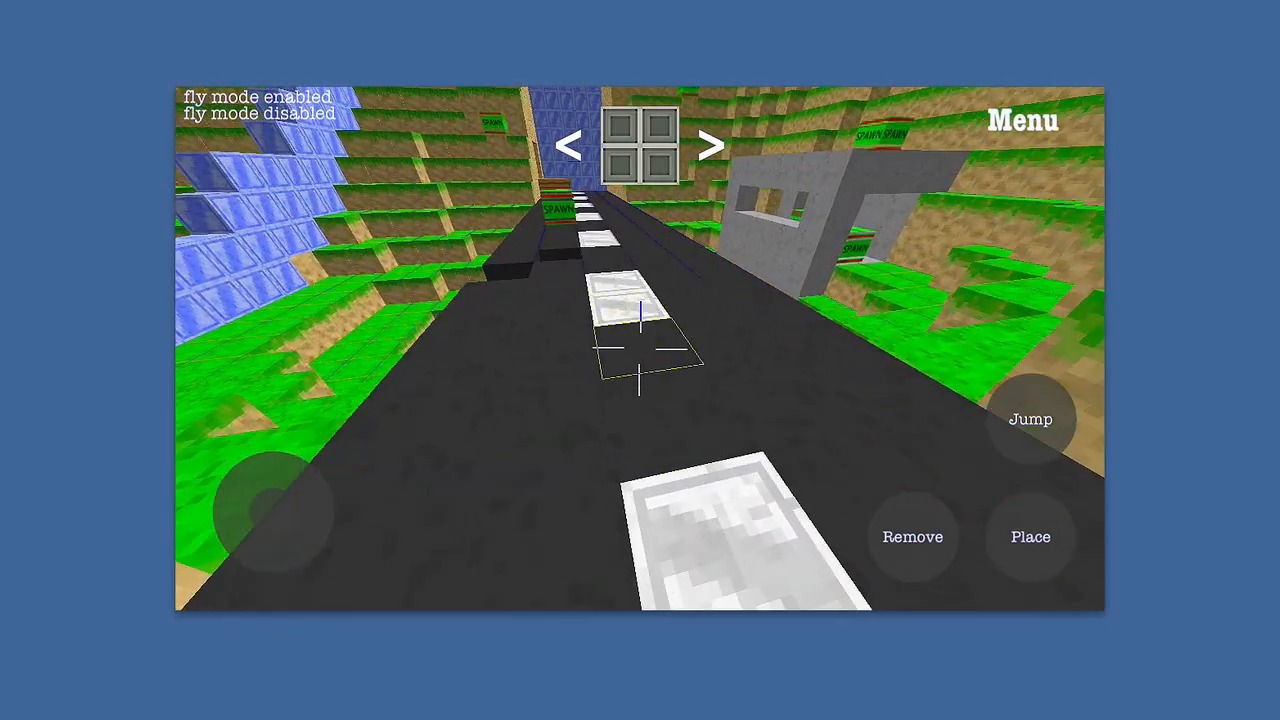
click(1030, 537)
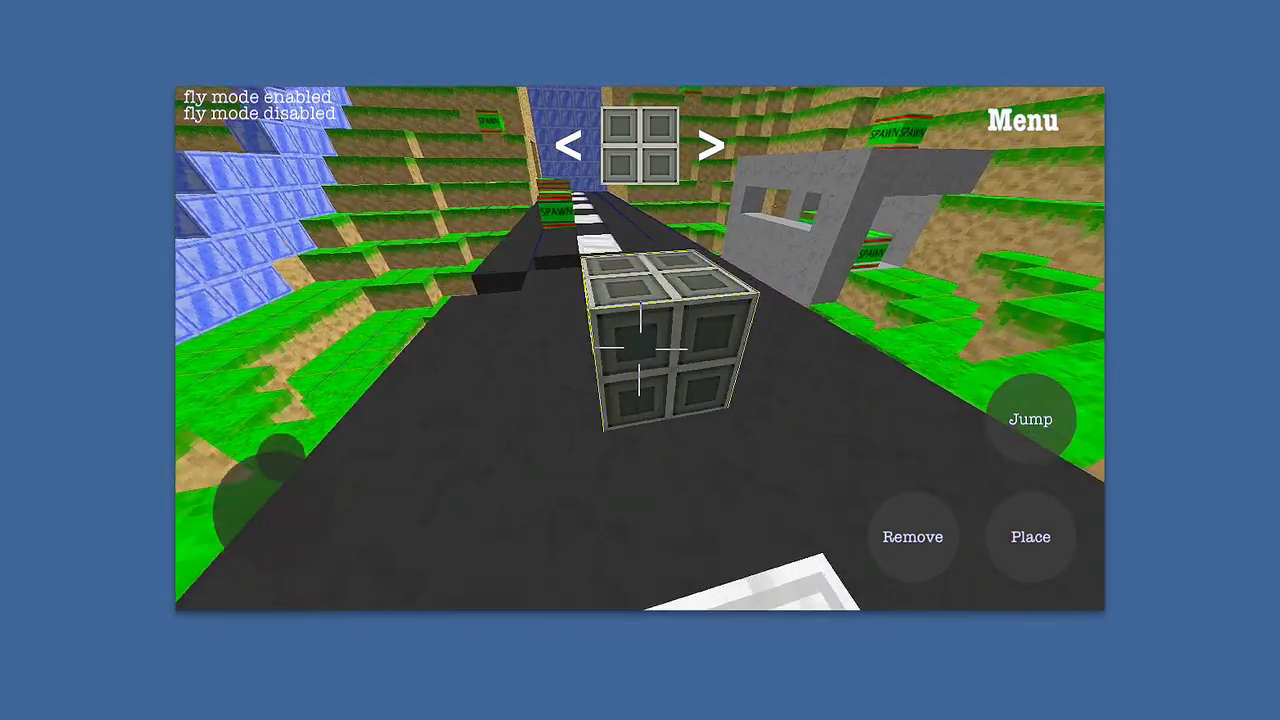